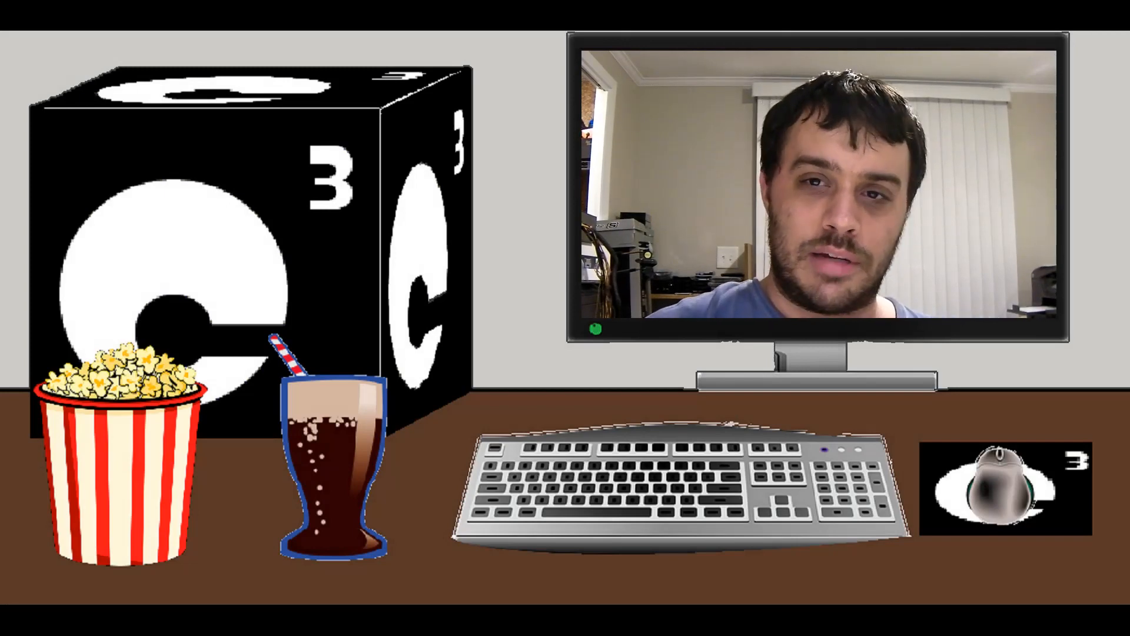
click(914, 151)
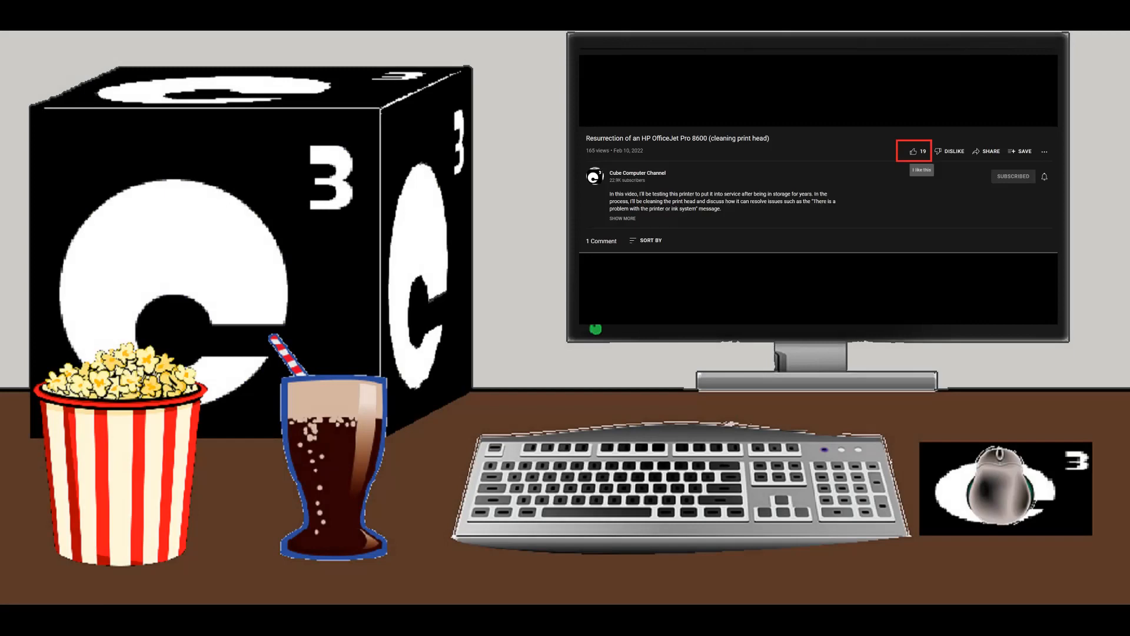